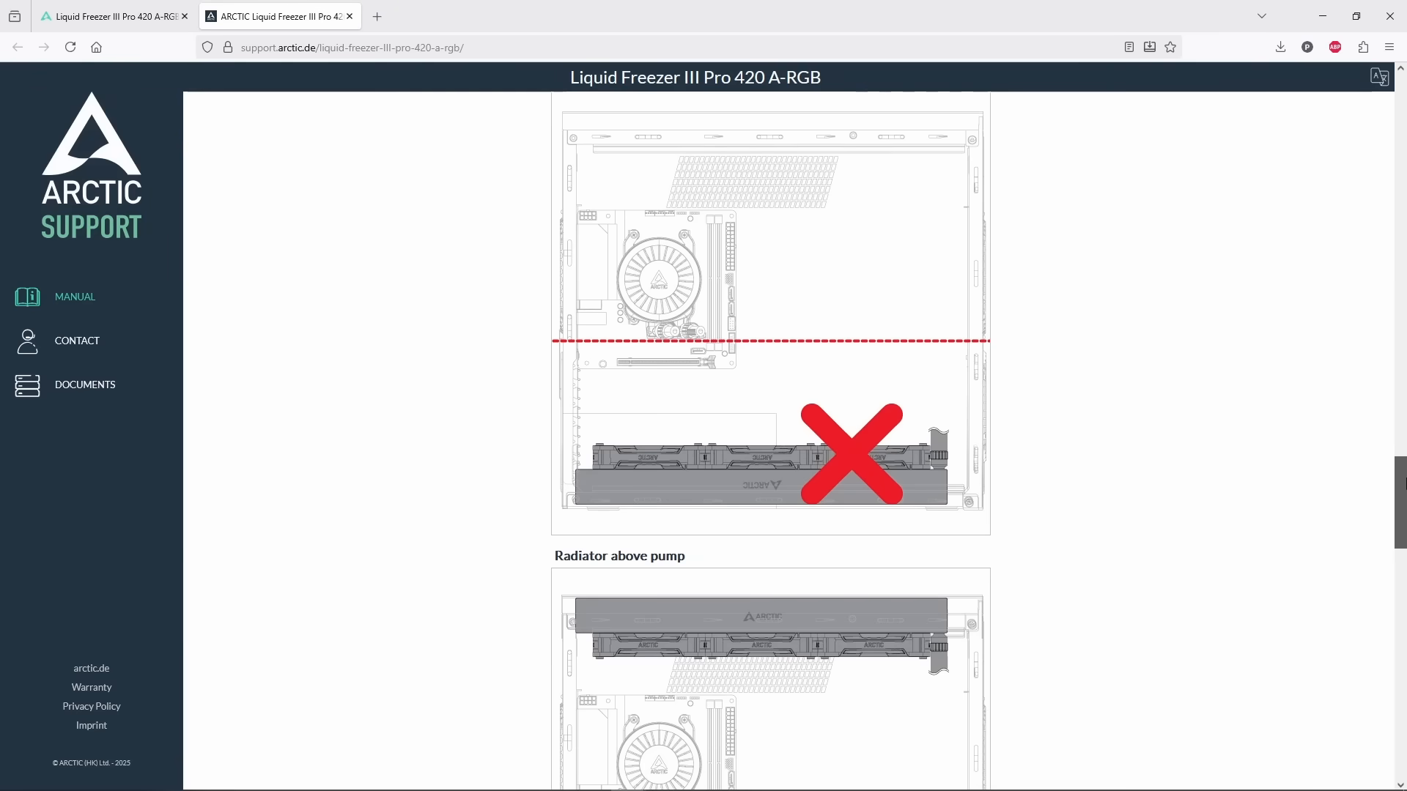
# Scroll past the Liquid Freezer III Pro 420 radiator orientation diagrams to Choose Airflow Direction.
pyautogui.scroll(-3)
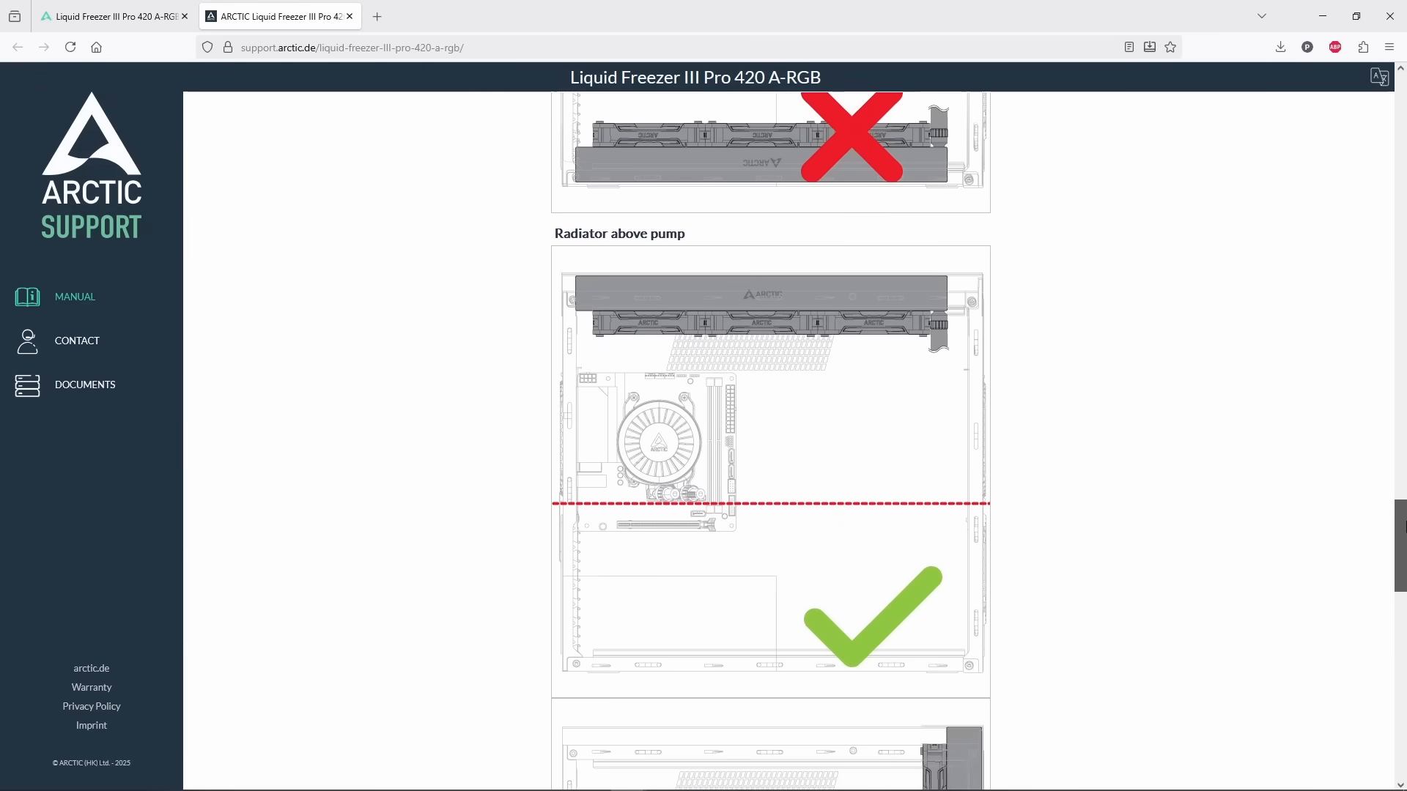
pyautogui.scroll(-3)
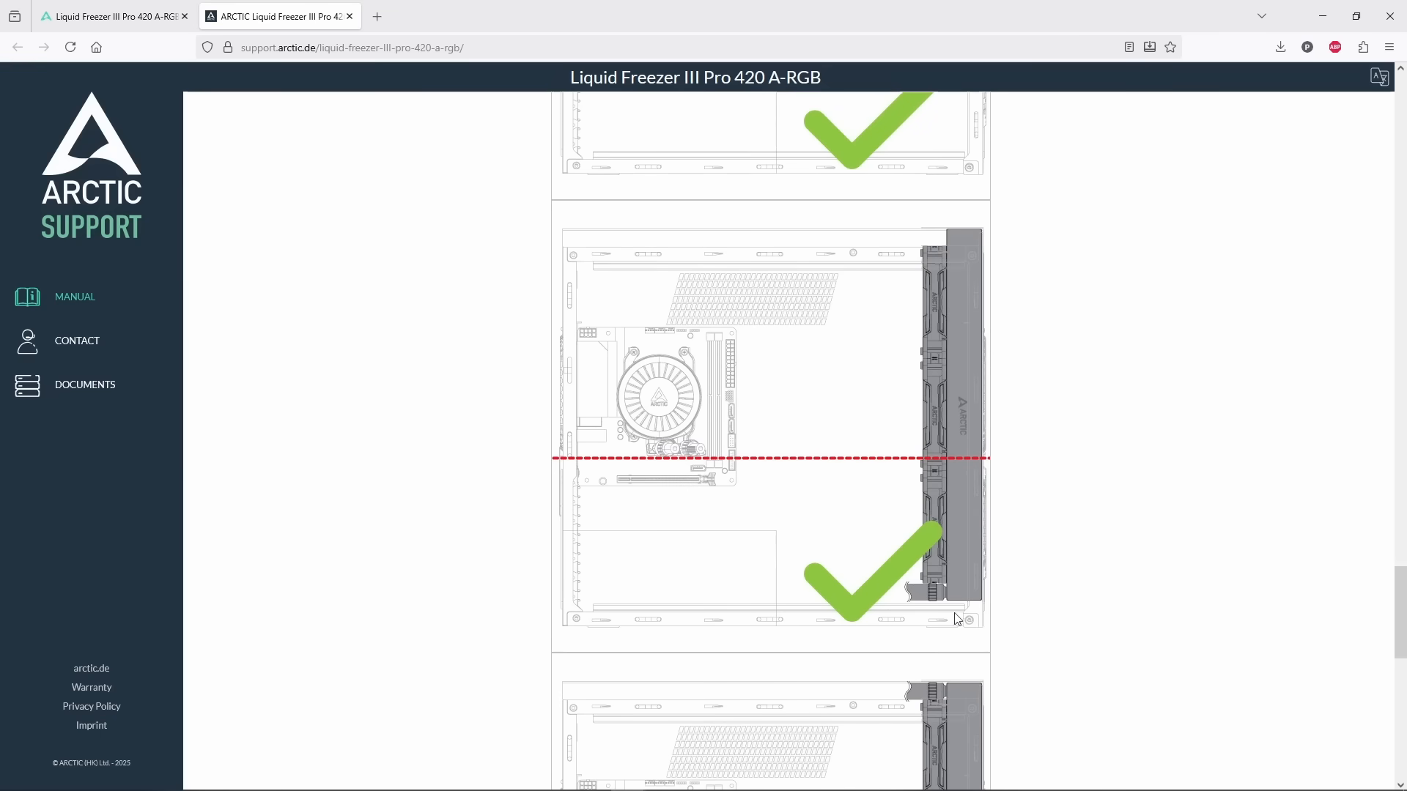
pyautogui.scroll(-3)
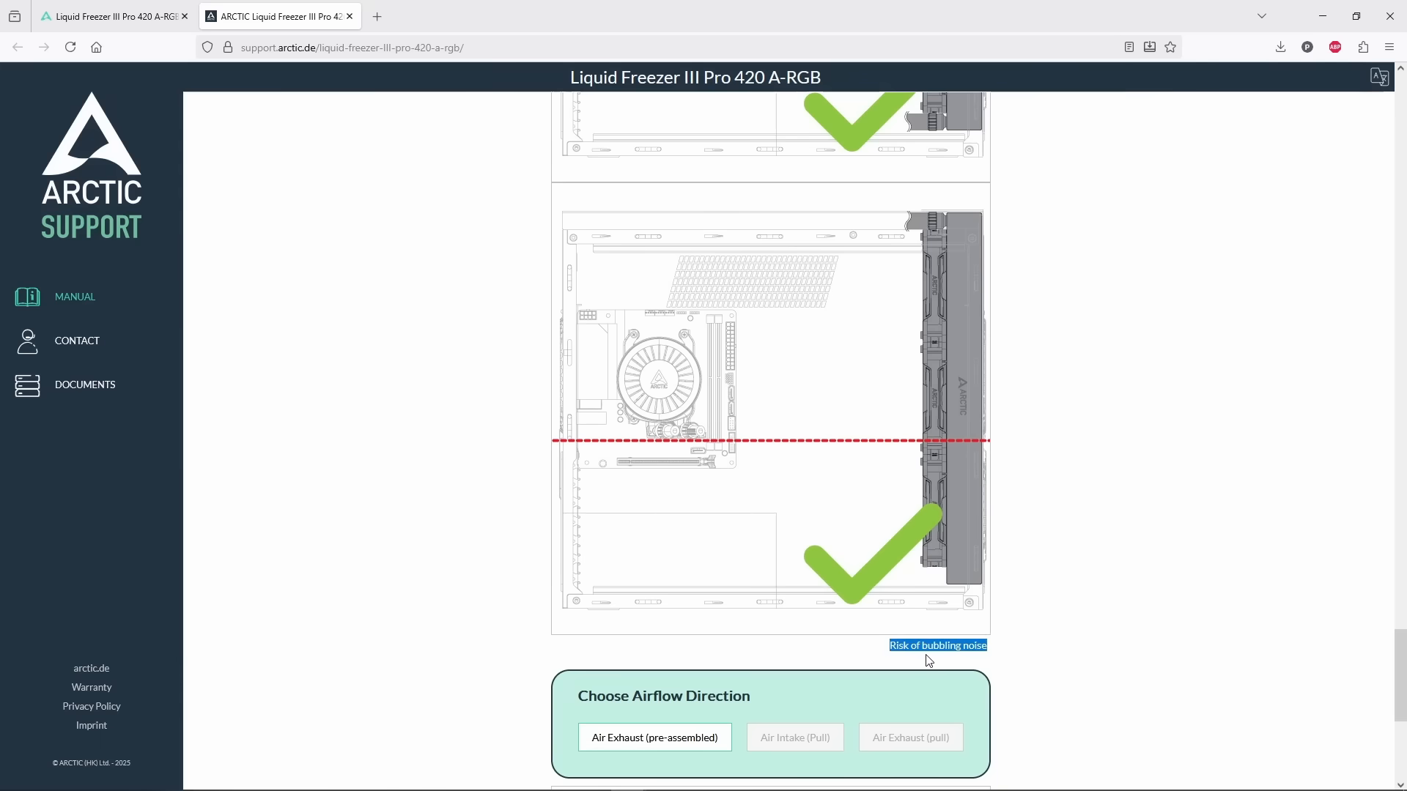
pyautogui.scroll(-3)
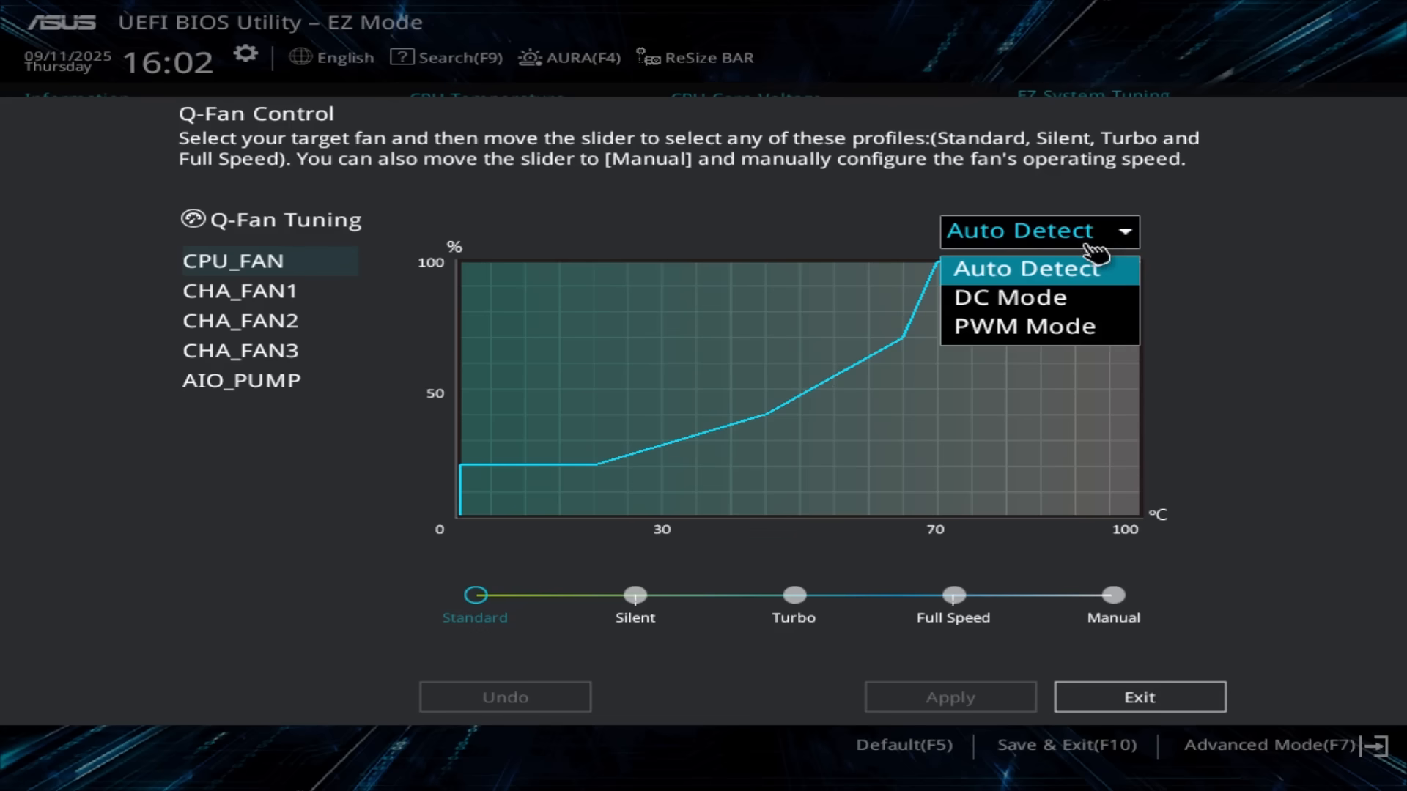
# Choose Auto Detect in the CPU_FAN mode dropdown of Q-Fan Control.
pyautogui.click(1036, 268)
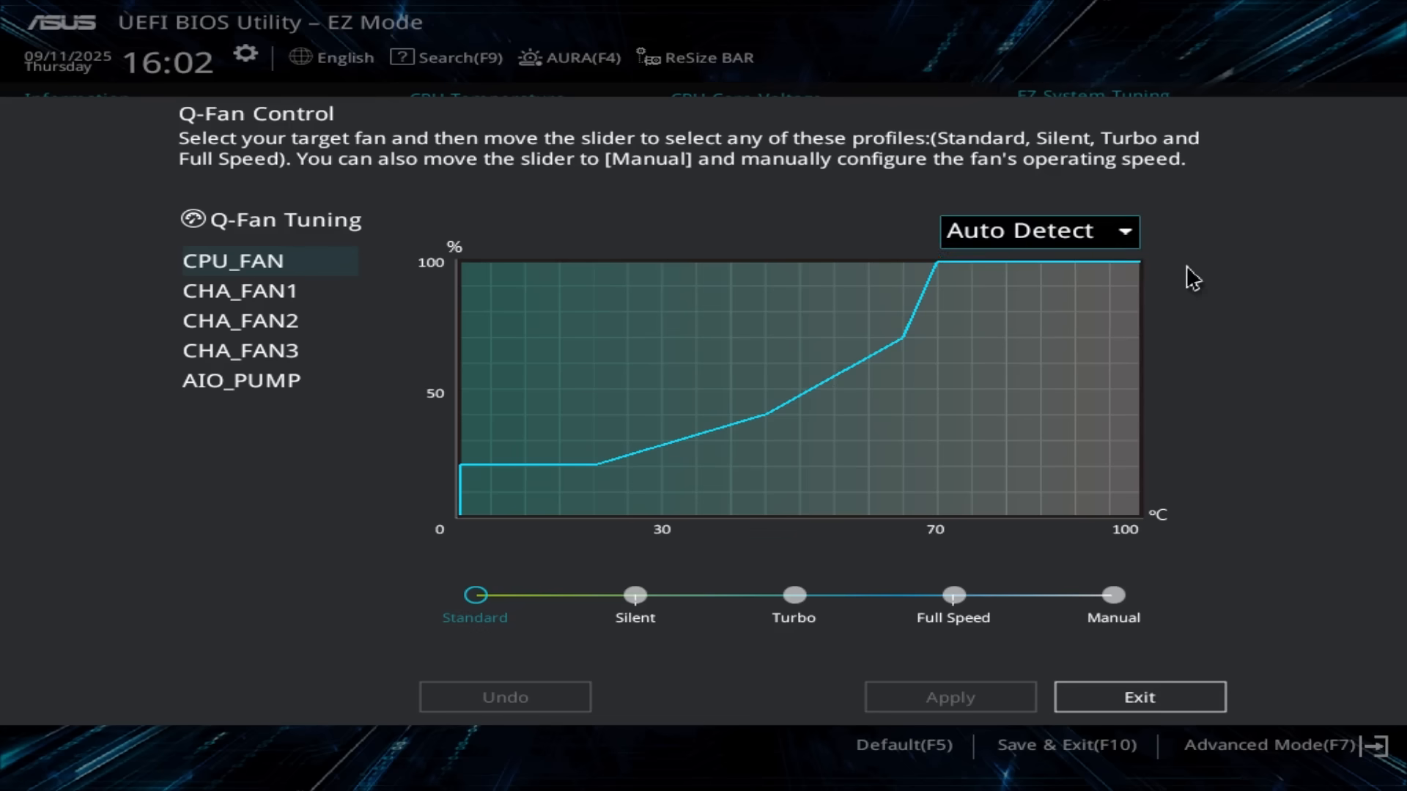
pyautogui.click(1138, 697)
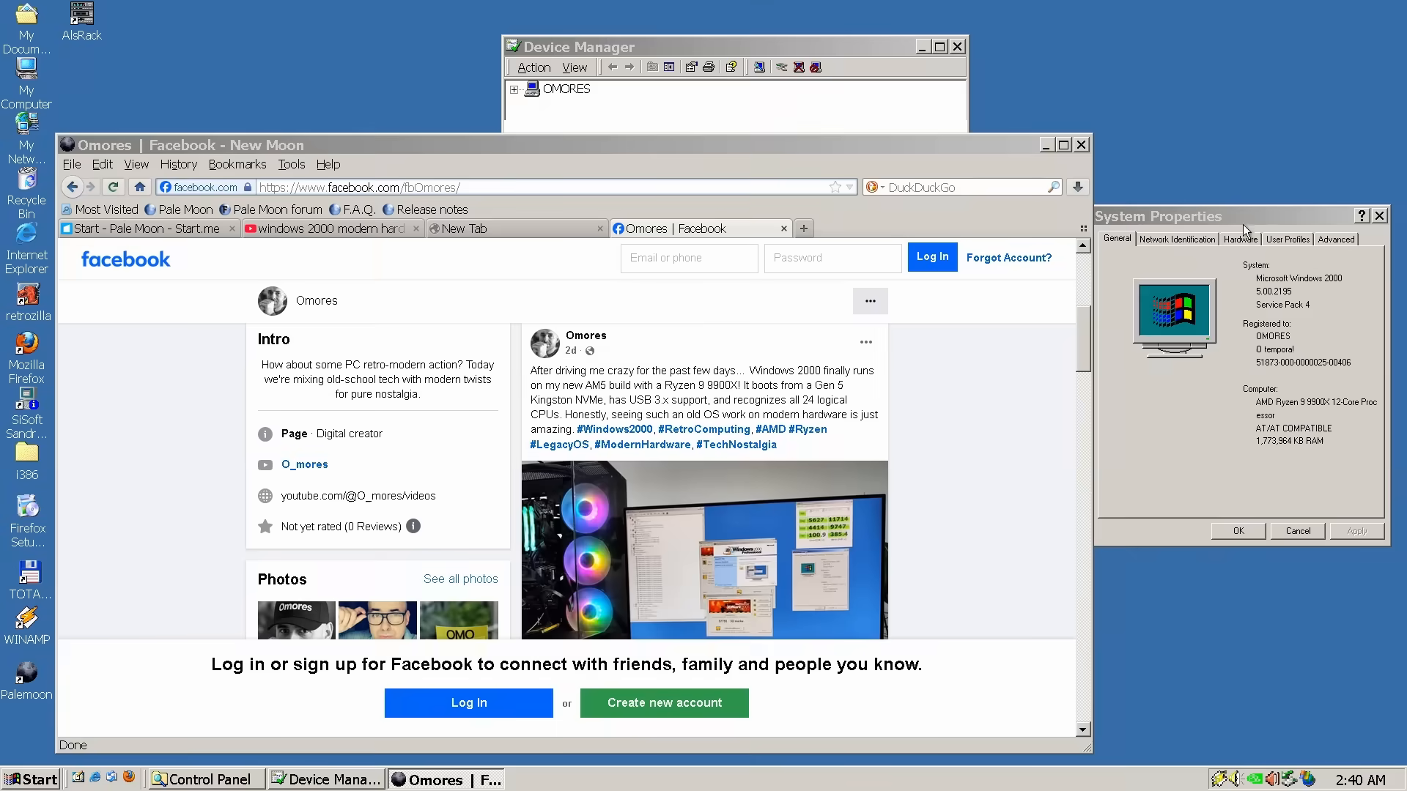
# View the Hardware and General tabs, then scroll the Facebook post to its screenshots.
pyautogui.click(1241, 239)
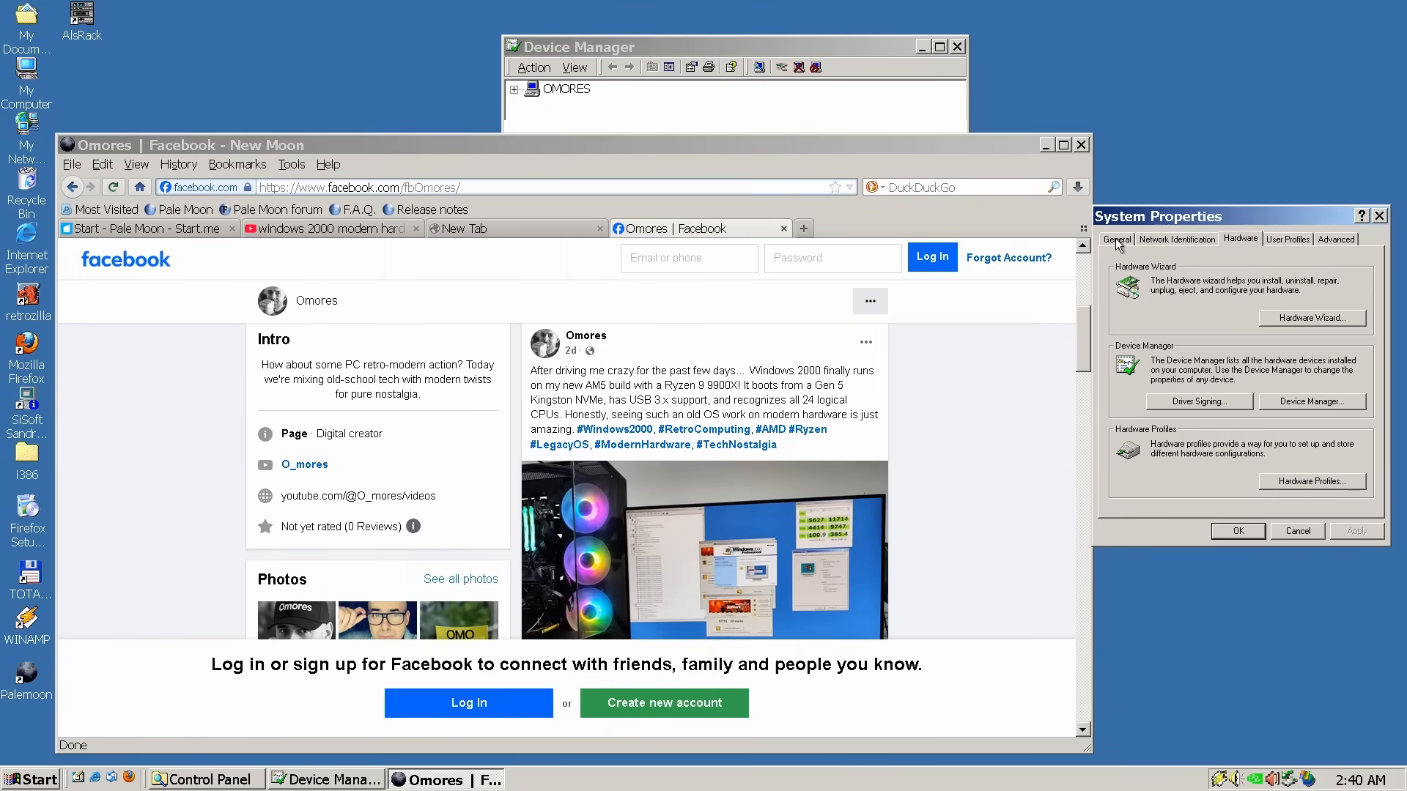
pyautogui.click(1116, 239)
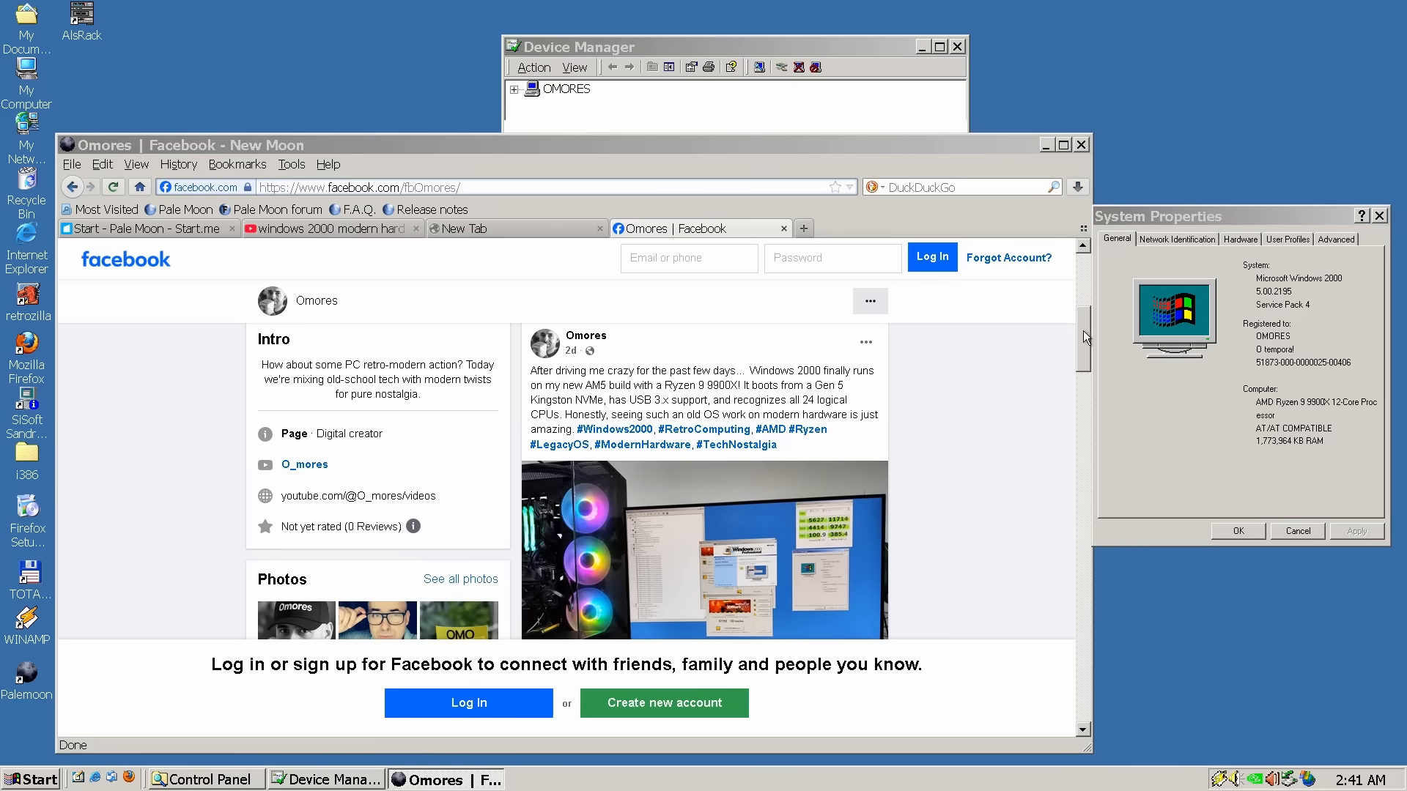
pyautogui.scroll(-3)
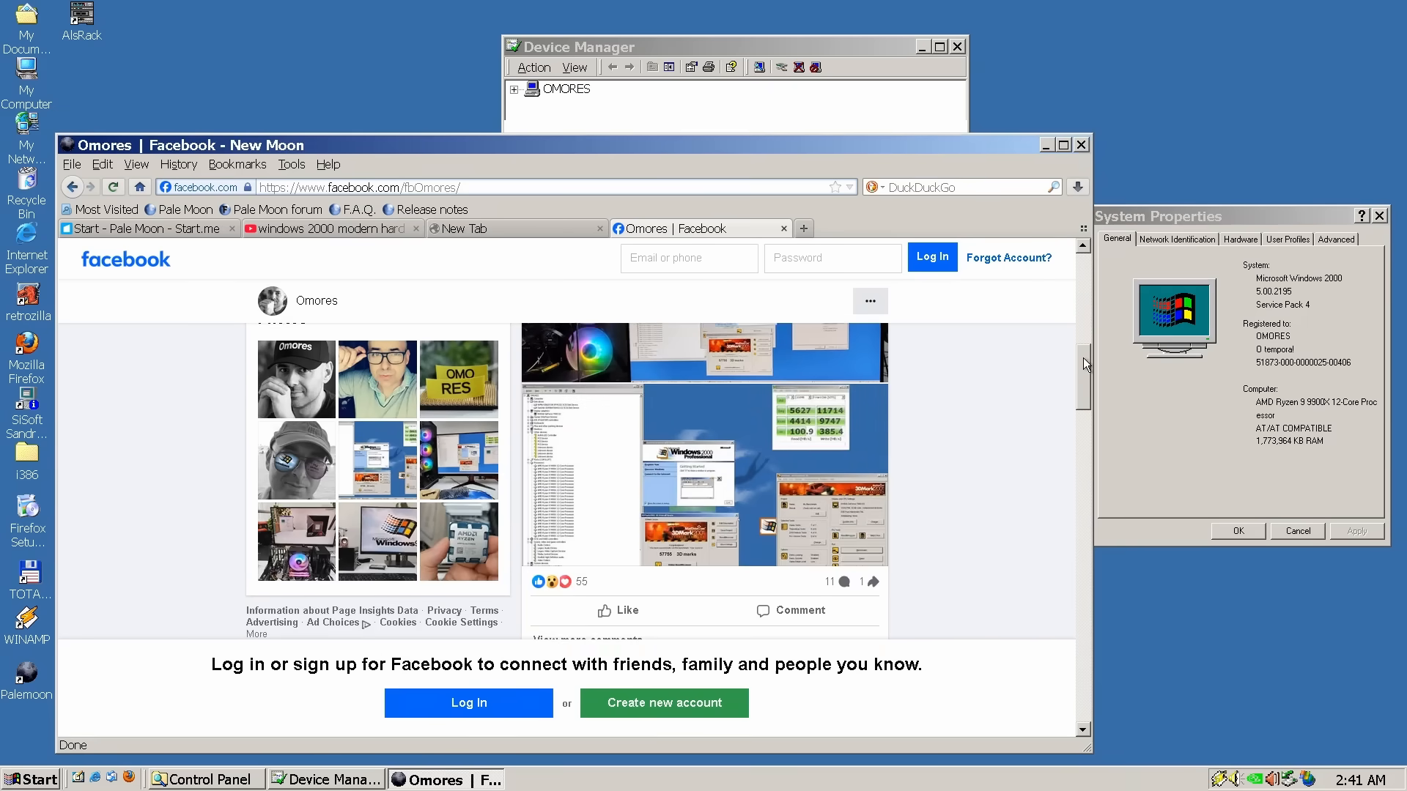